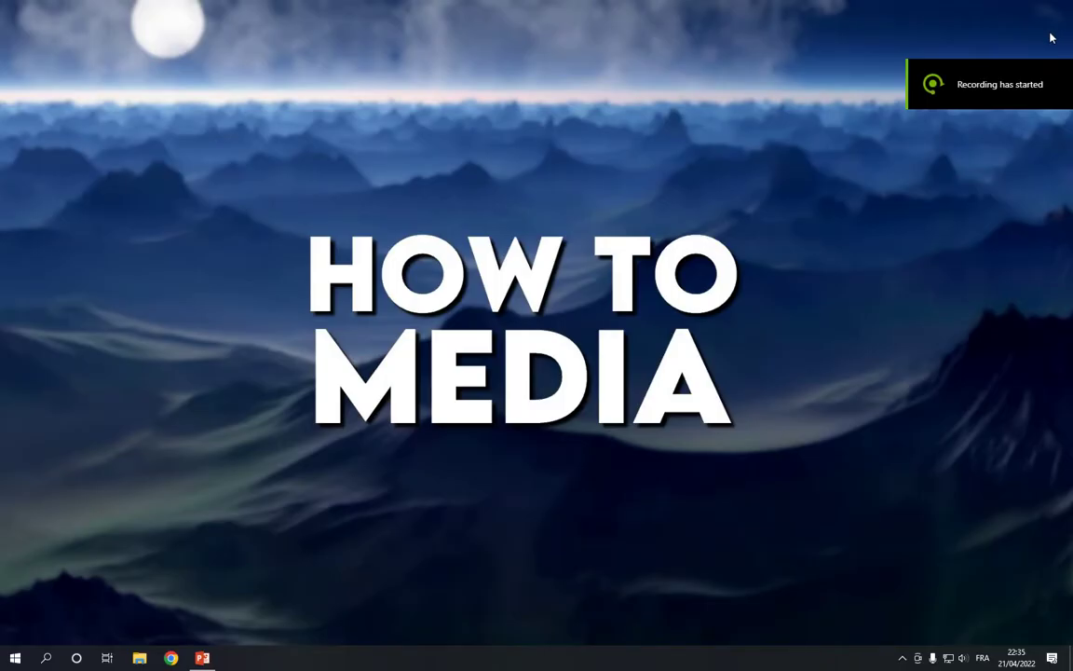
{"action": "mouse_move", "coordinate": [1040, 41]}
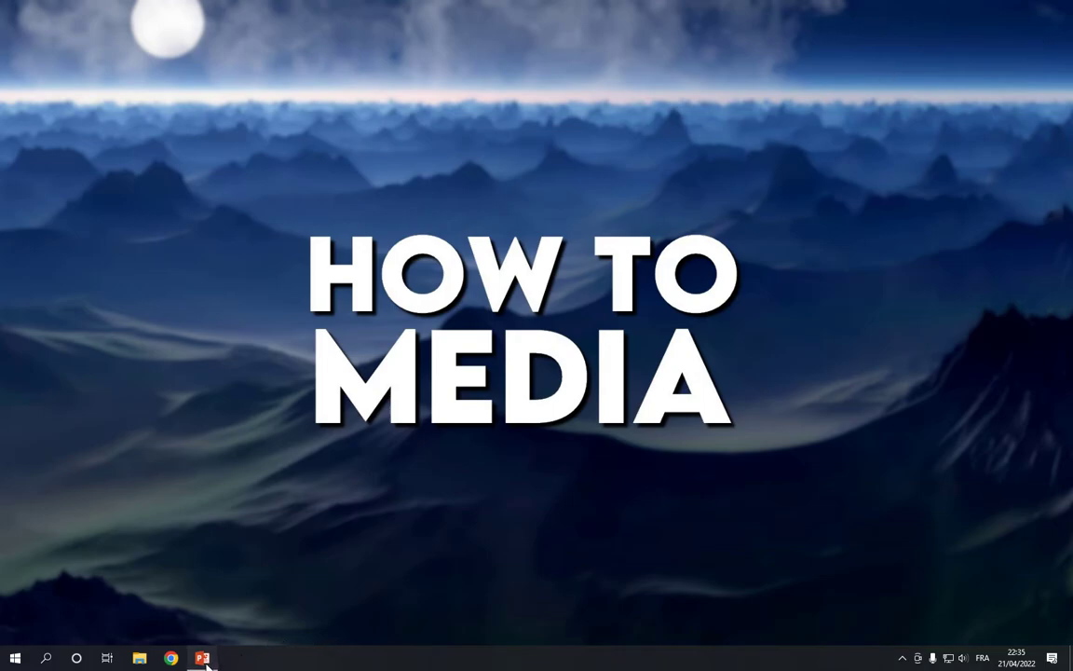
Launch PowerPoint and search Presentations to list Personal templates, including Retirement photo album
{"action": "left_click", "coordinate": [202, 659]}
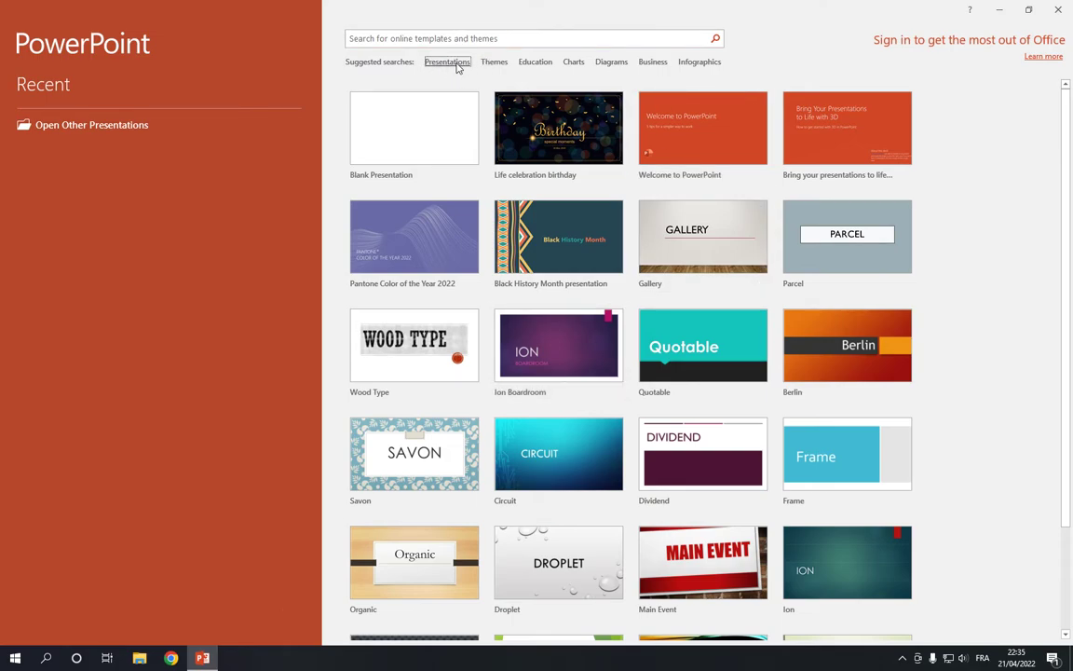
{"action": "left_click", "coordinate": [447, 61]}
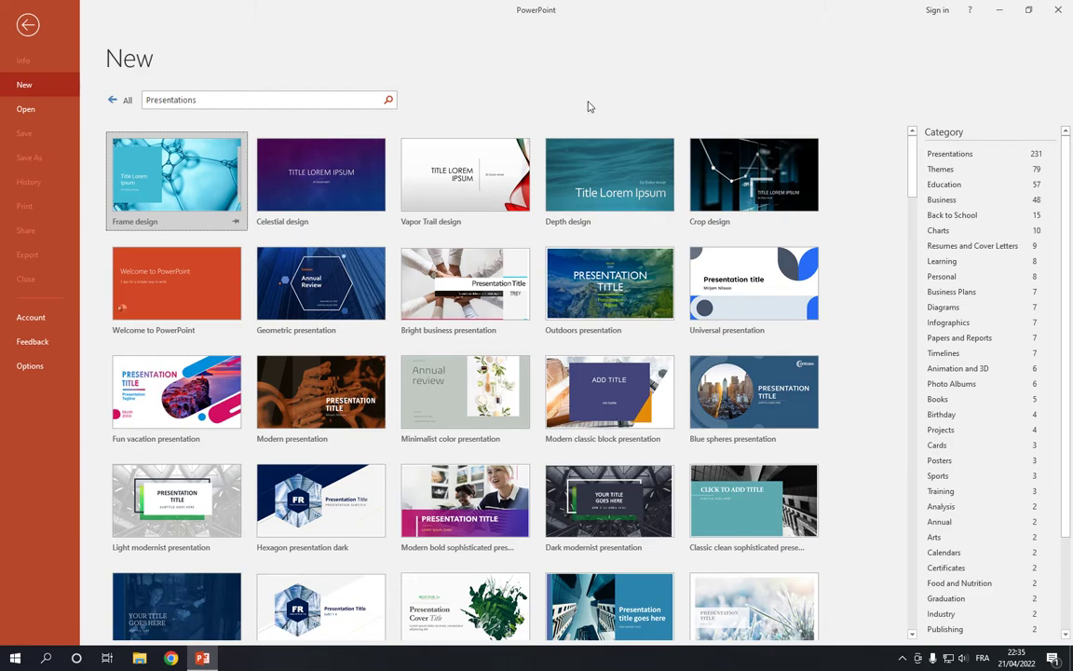
{"action": "mouse_move", "coordinate": [1032, 178]}
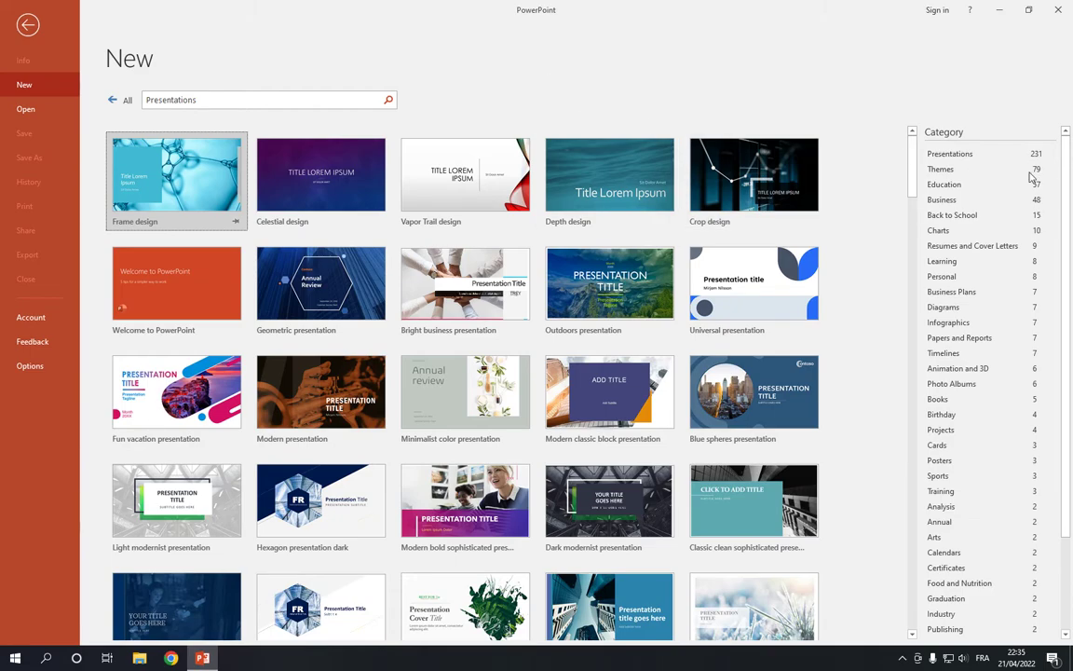
{"action": "mouse_move", "coordinate": [949, 275]}
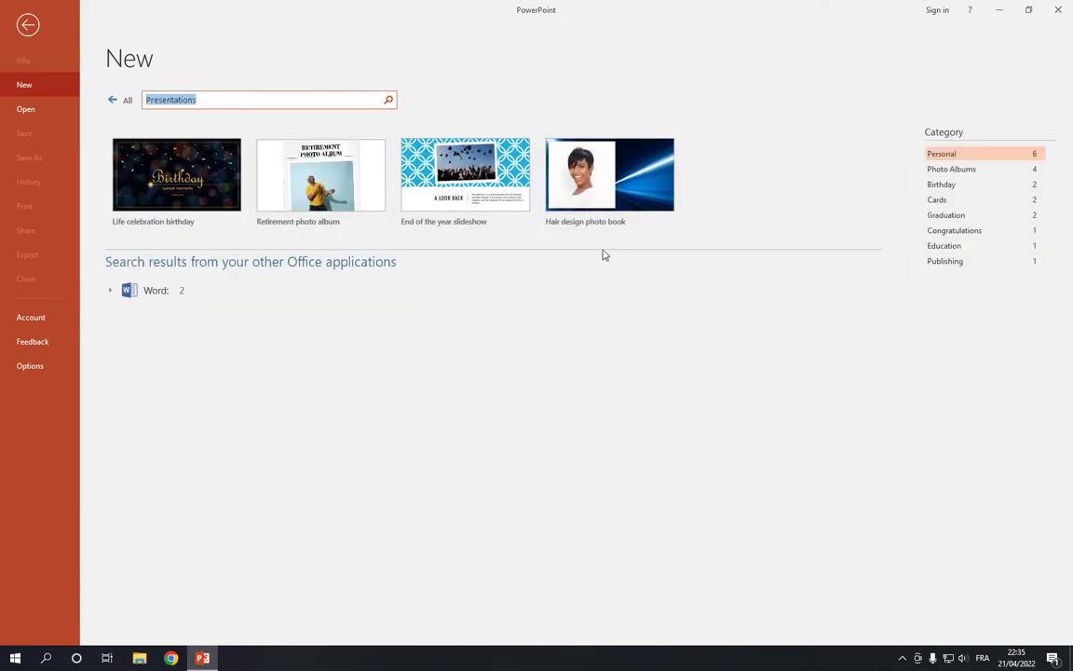
Preview the Retirement photo album template and create a new presentation from it
{"action": "left_click", "coordinate": [320, 174]}
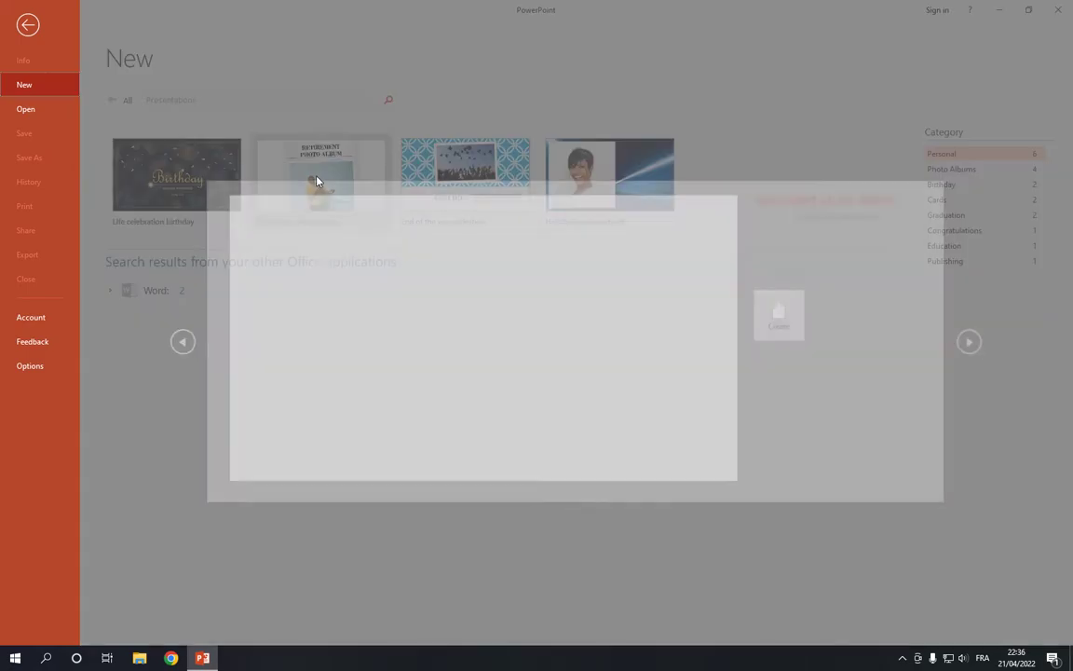
{"action": "left_click", "coordinate": [320, 174]}
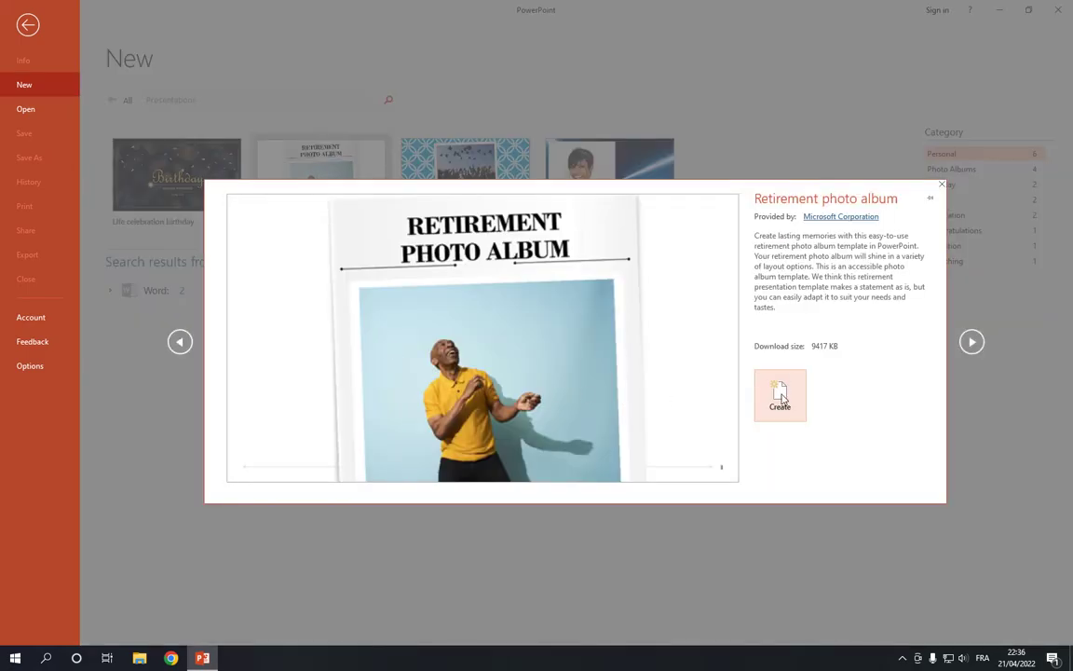
{"action": "left_click", "coordinate": [942, 183]}
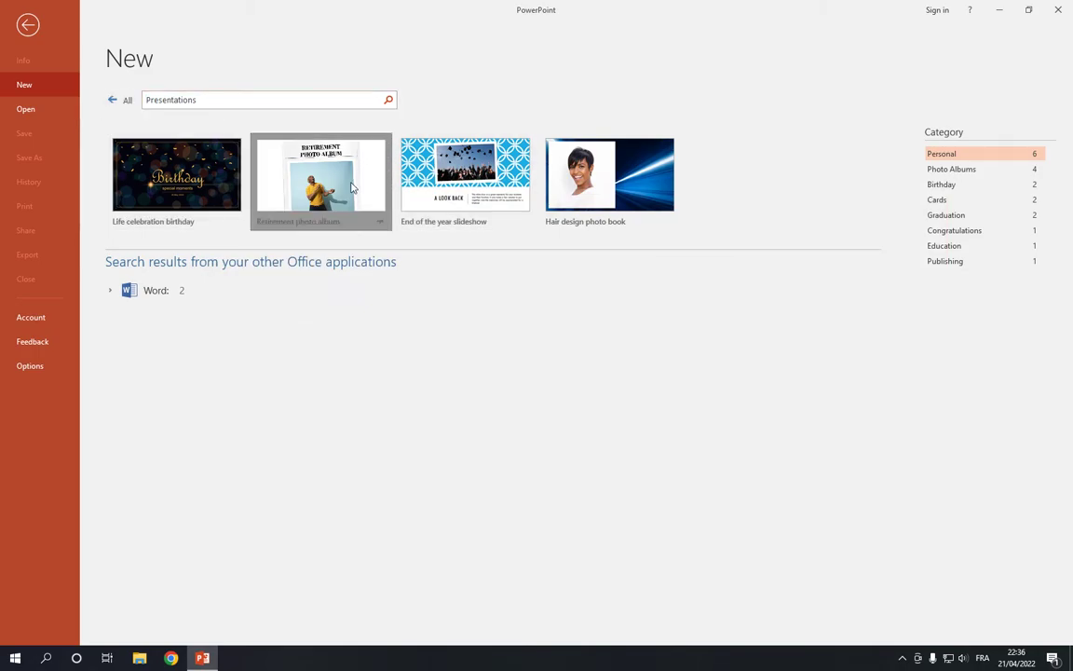
{"action": "left_click", "coordinate": [321, 174]}
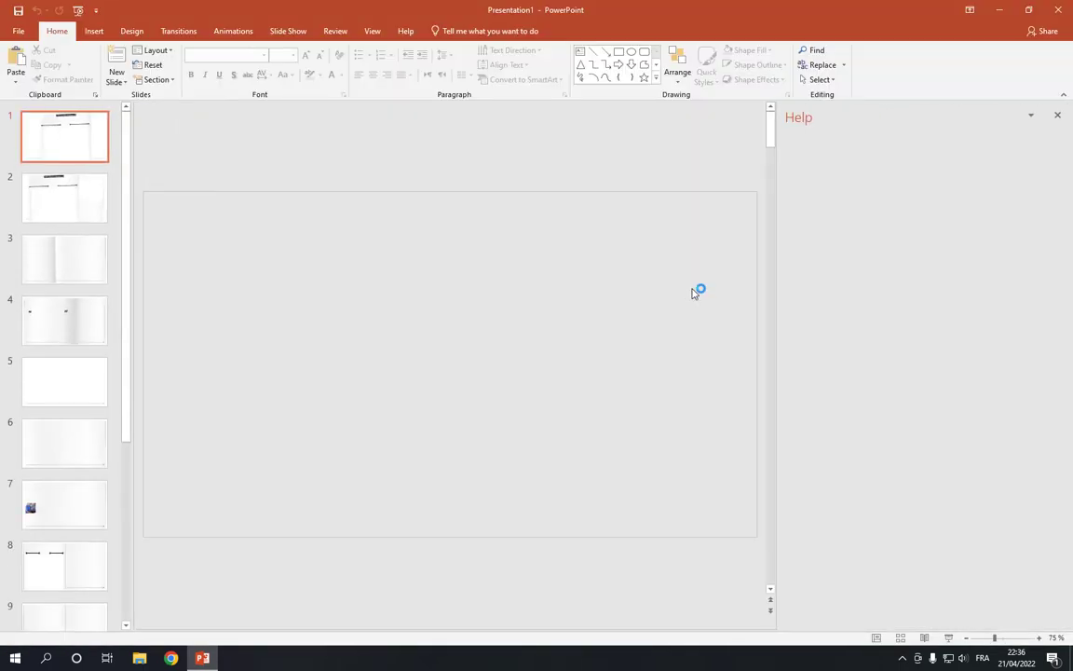
Review the photo placeholders on slides 2 and 3, then close and relaunch PowerPoint
{"action": "left_click", "coordinate": [65, 197]}
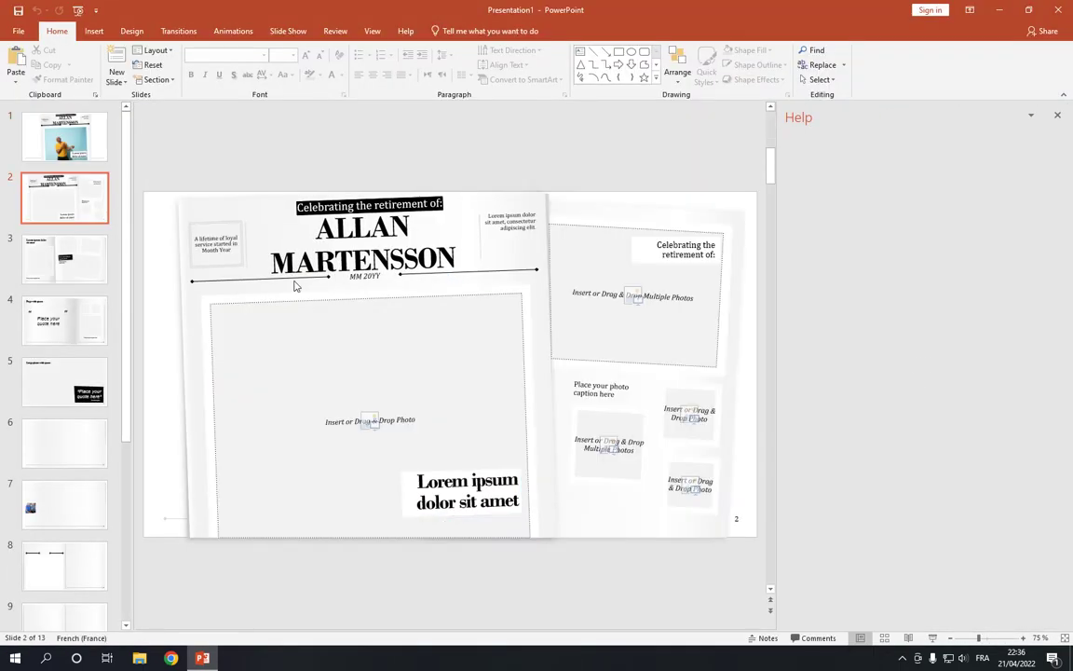
{"action": "left_click", "coordinate": [64, 254]}
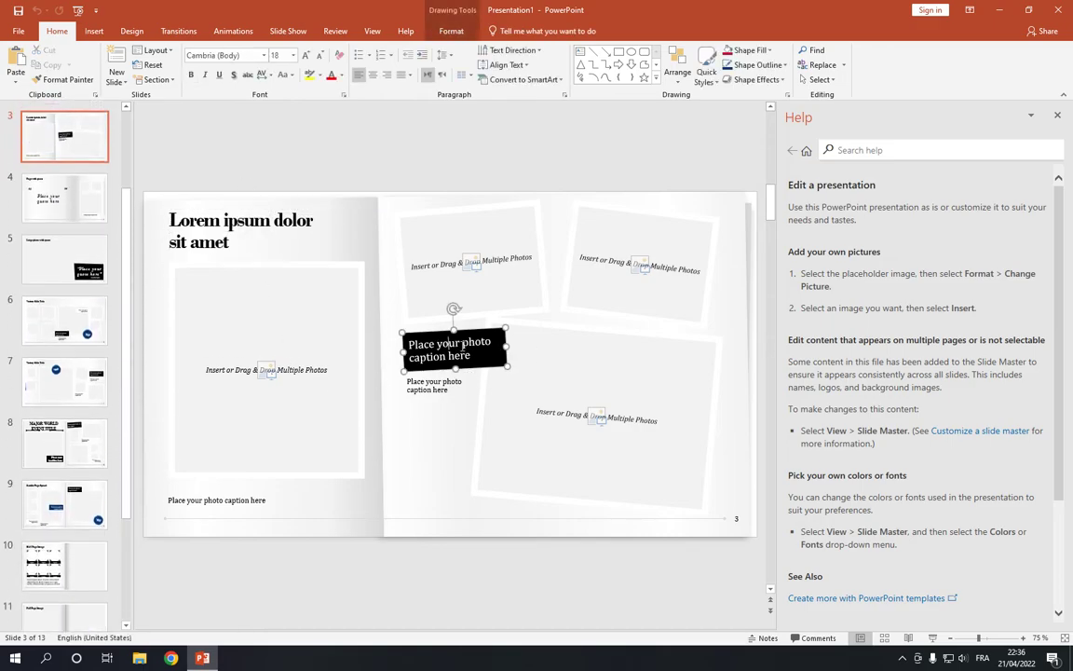
{"action": "left_click", "coordinate": [65, 525]}
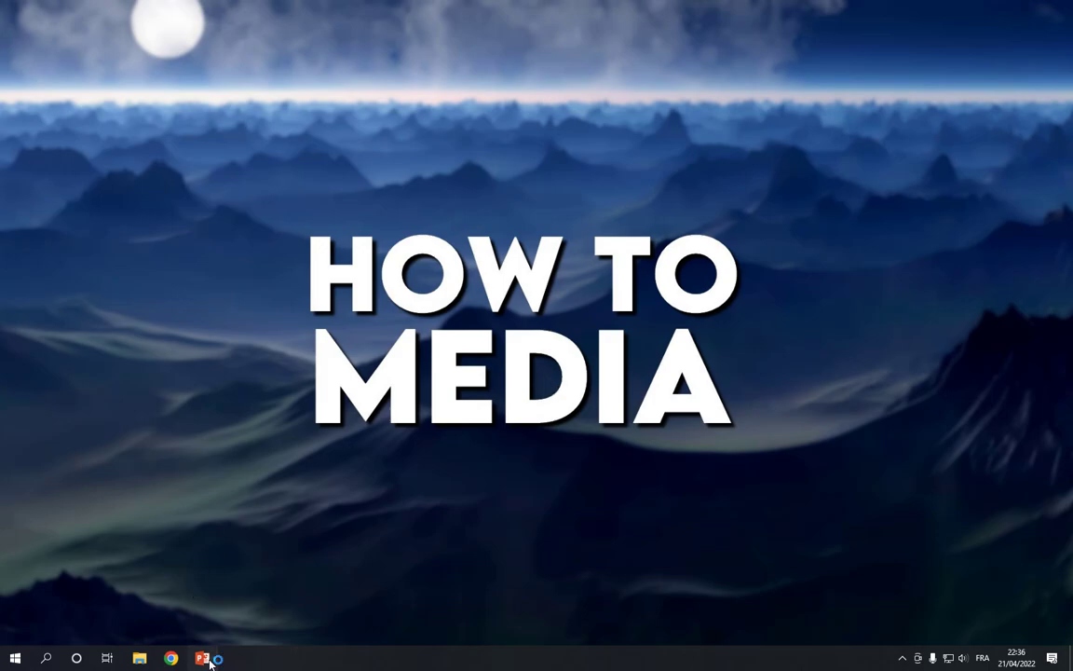
{"action": "left_click", "coordinate": [202, 659]}
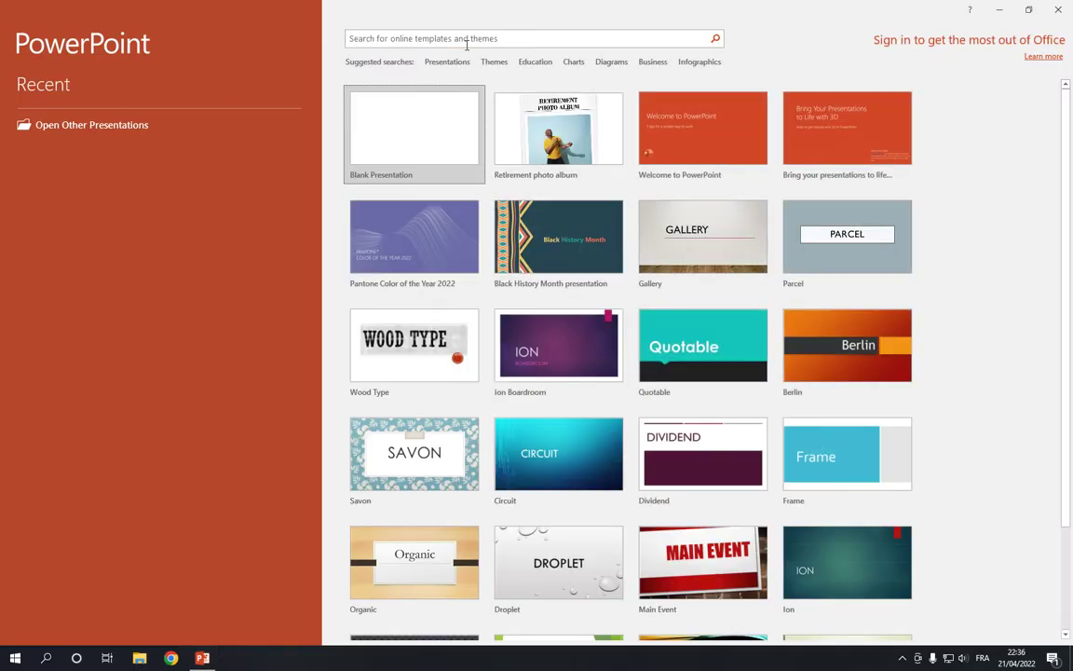